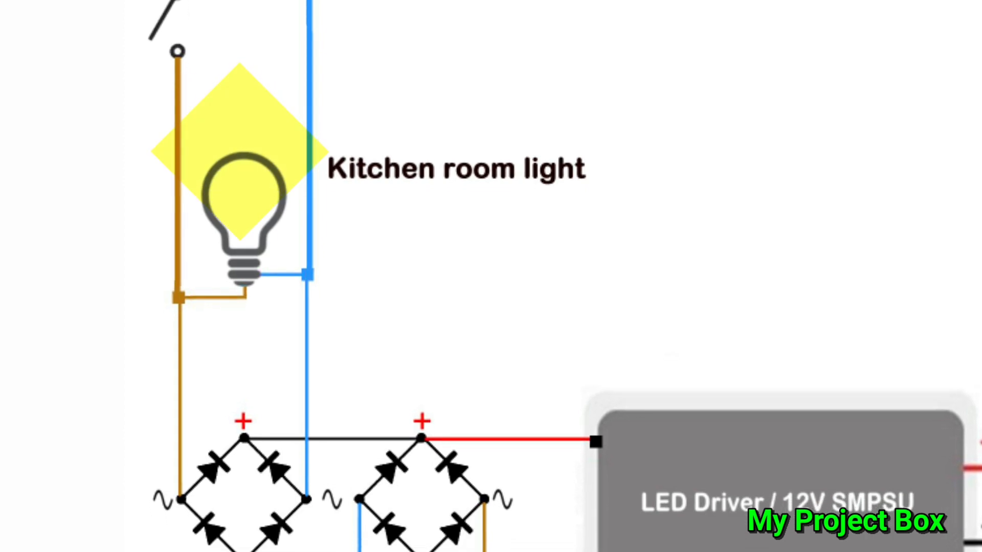
scroll(down, 3)
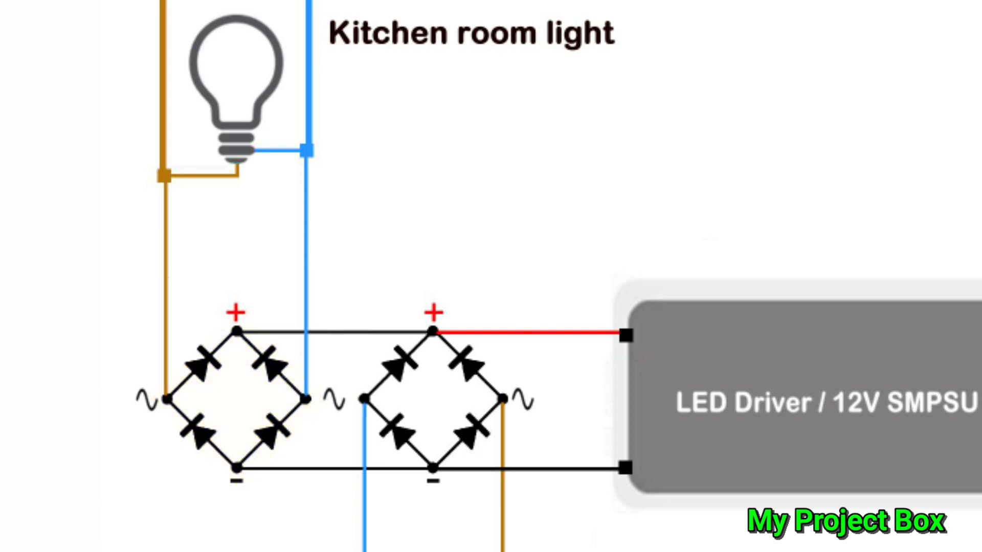
scroll(down, 3)
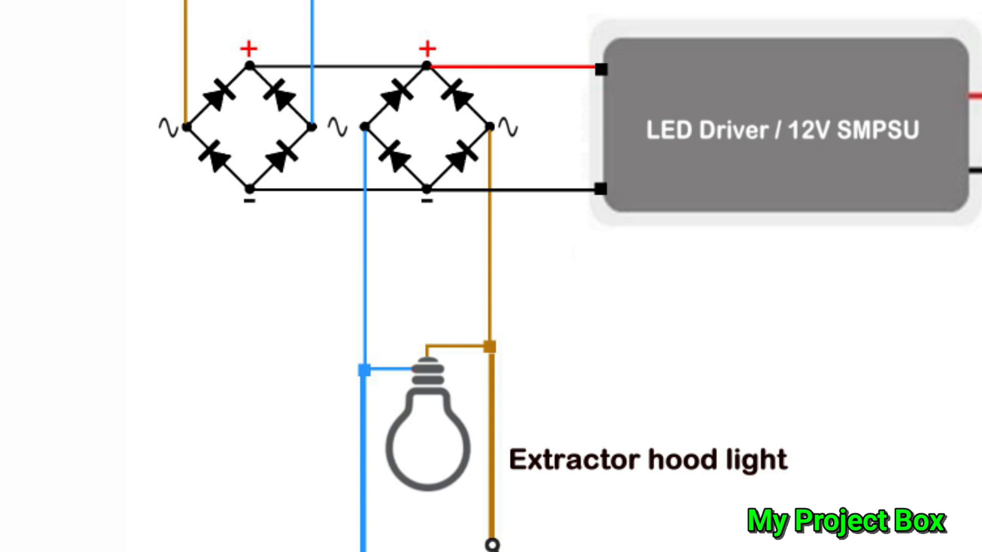